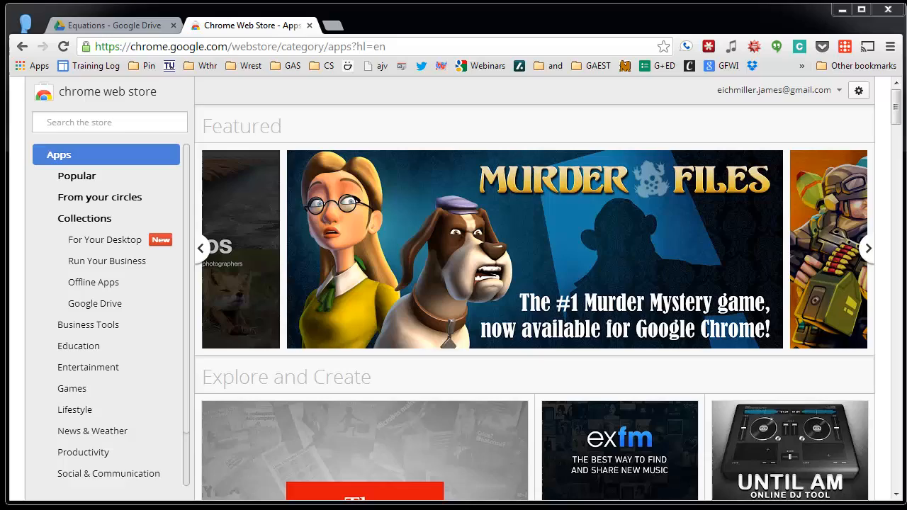
# Search the Chrome Web Store for 'daum' to reach the Daum Equation Editor listing.
pyautogui.click(111, 122)
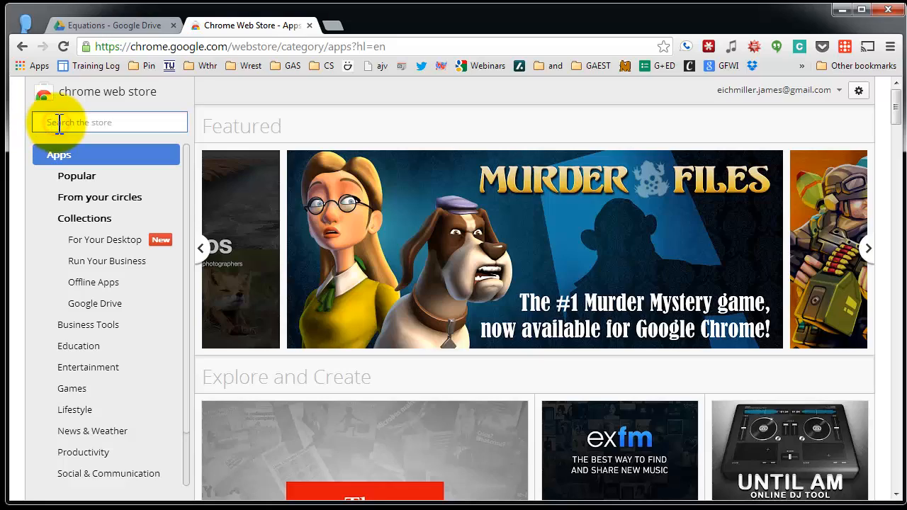
pyautogui.write('d')
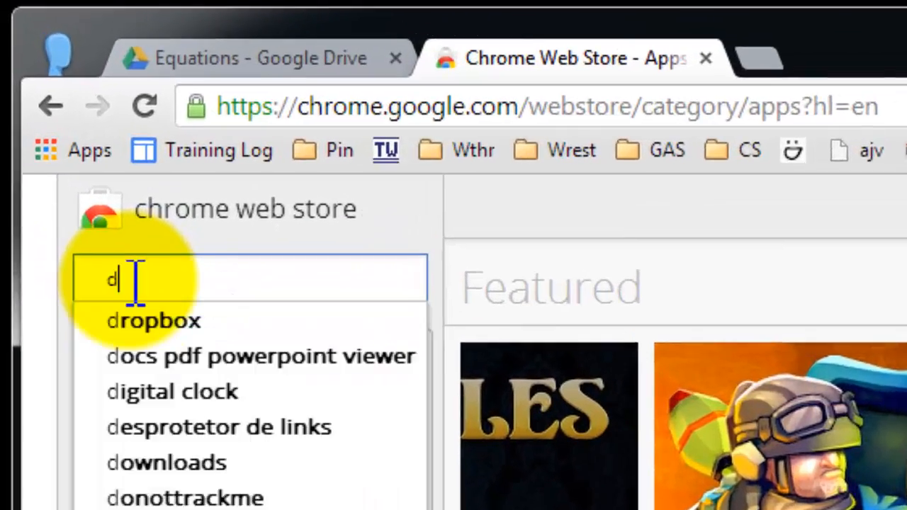
pyautogui.write('aum equation')
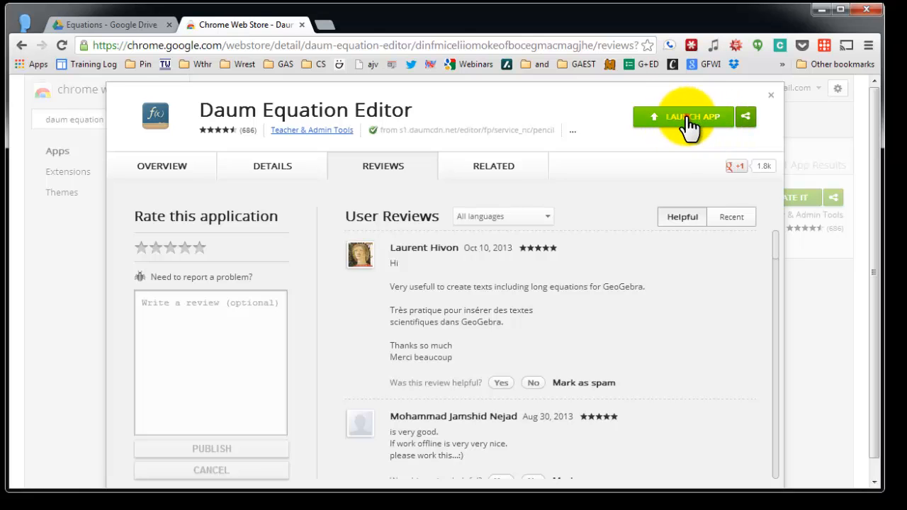
# Launch the editor and browse the superscript, large operator and fraction template palettes.
pyautogui.click(683, 117)
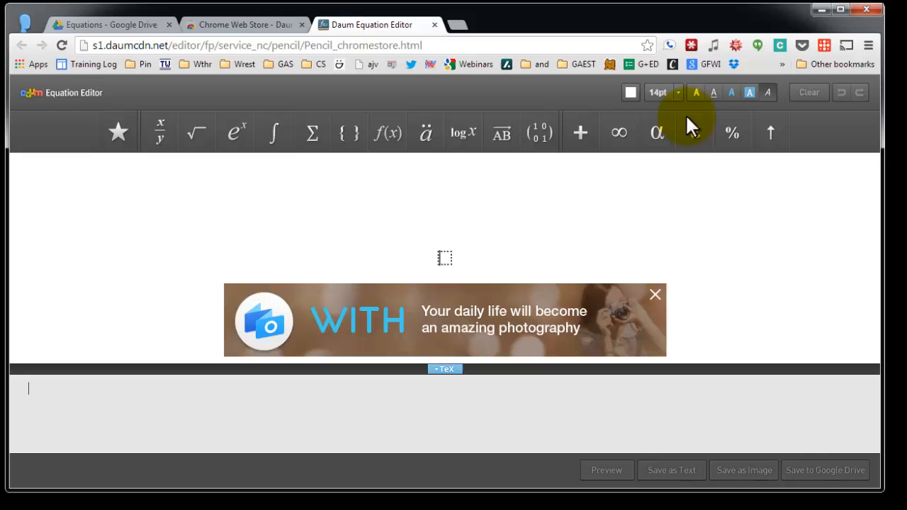
pyautogui.click(235, 133)
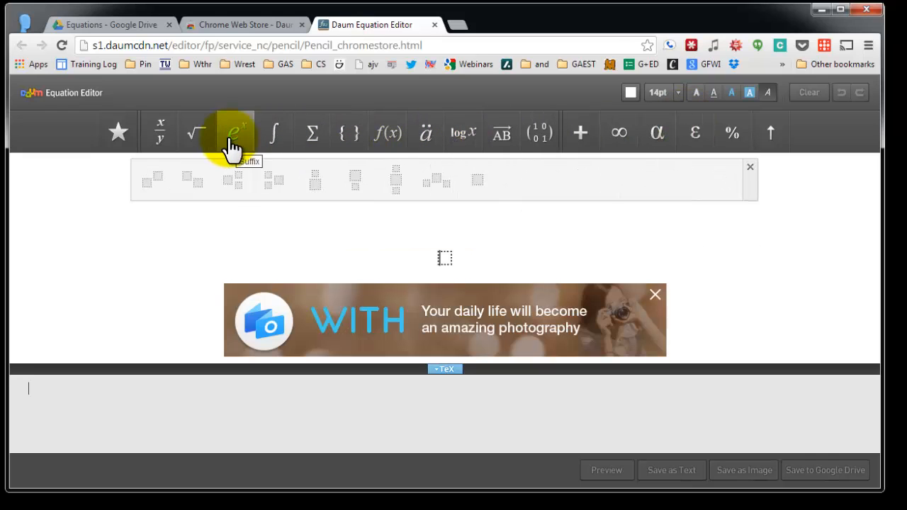
pyautogui.moveTo(158, 133)
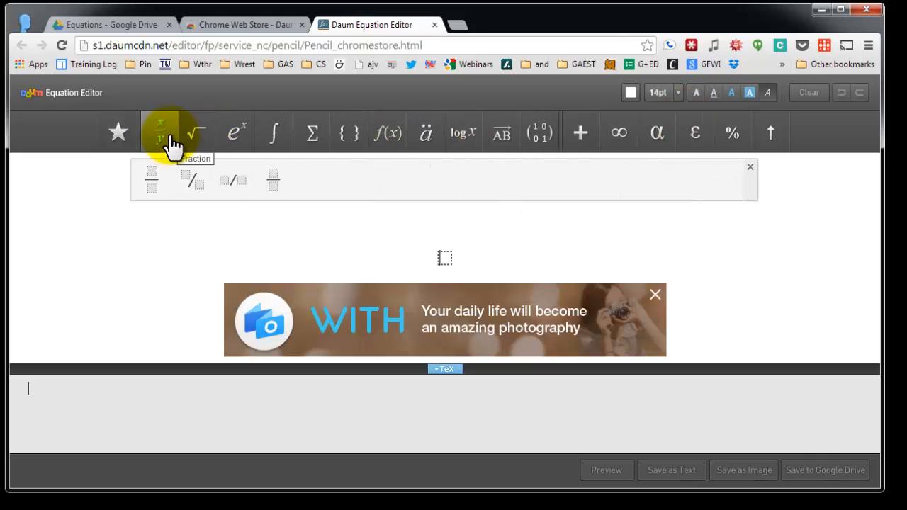
pyautogui.click(312, 133)
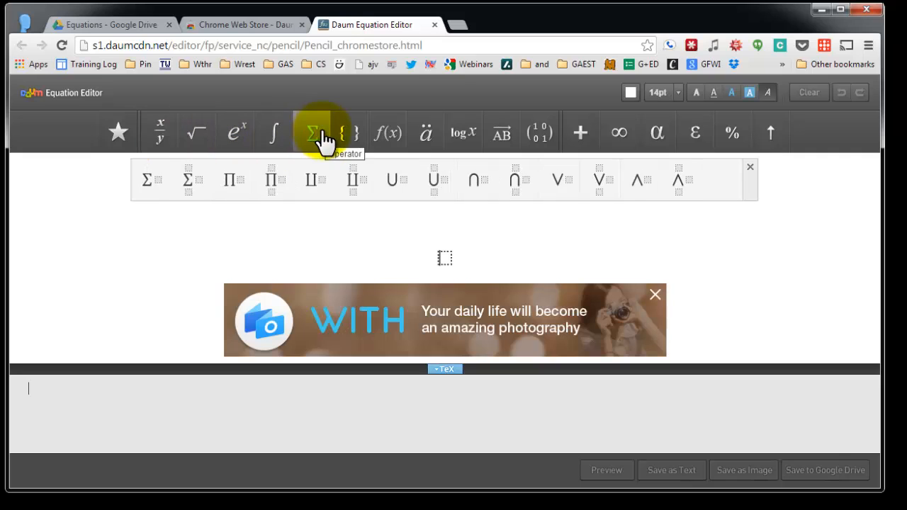
pyautogui.click(159, 132)
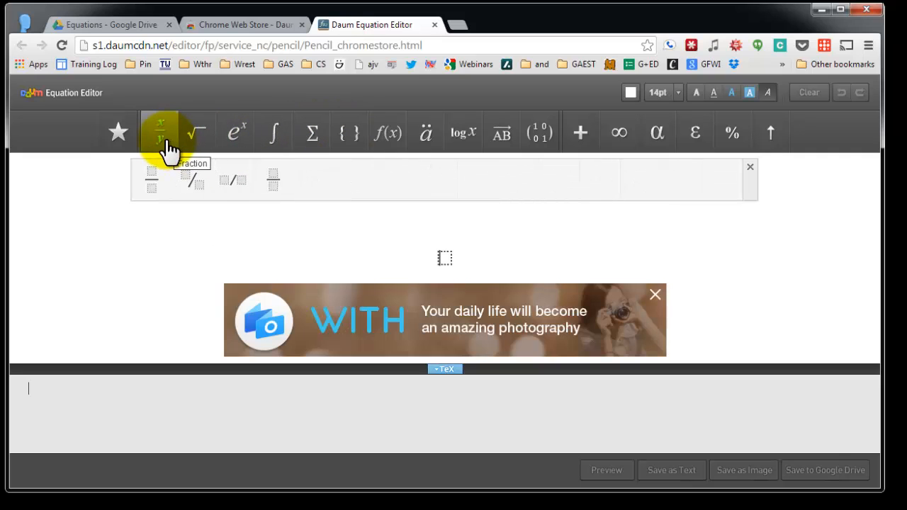
pyautogui.moveTo(153, 178)
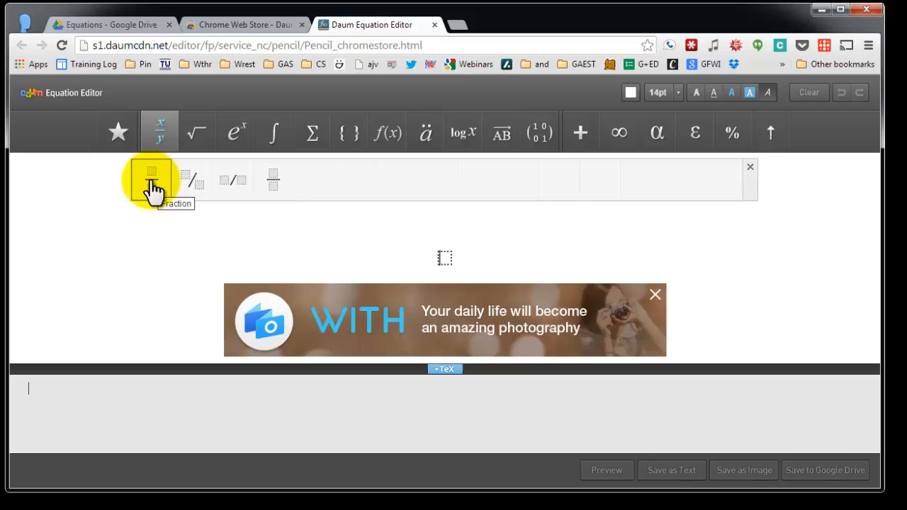
# Insert a stacked fraction and enter the numerator 4x²y³.
pyautogui.click(150, 178)
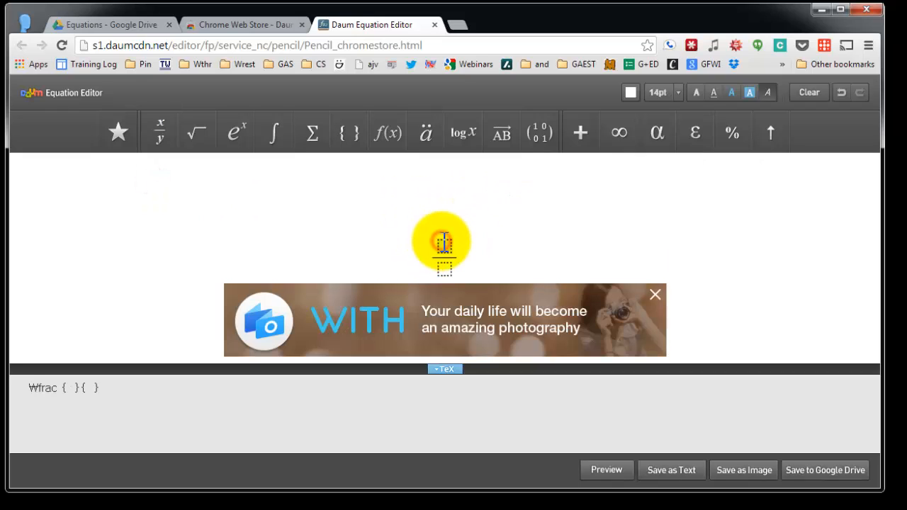
pyautogui.write('4')
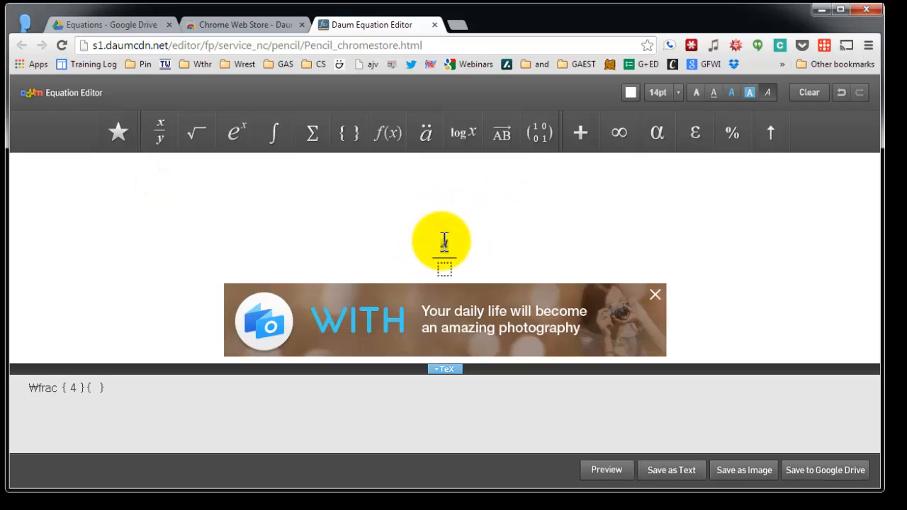
pyautogui.write('4')
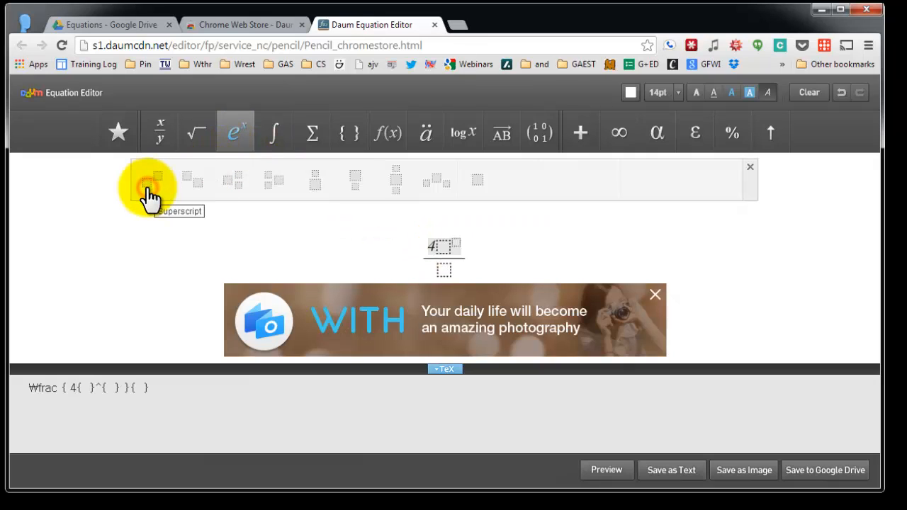
pyautogui.write('x }^{ 2 }{')
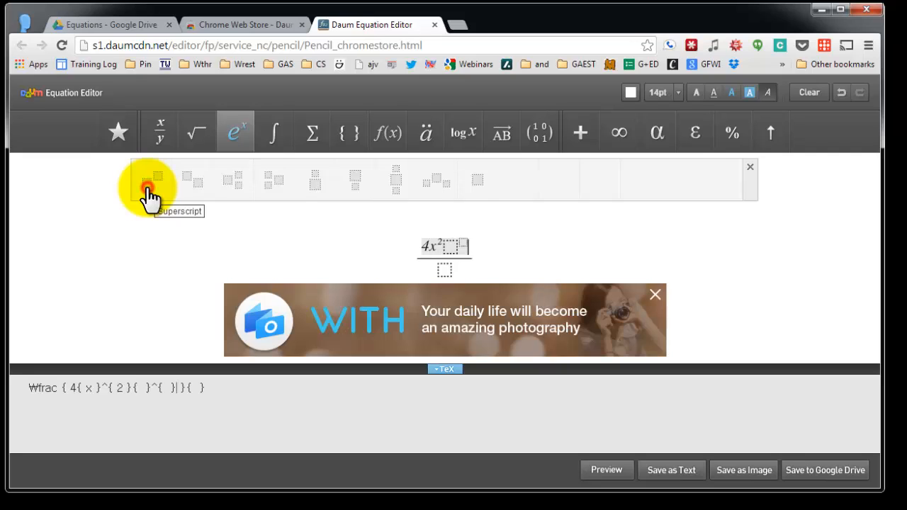
pyautogui.write('y')
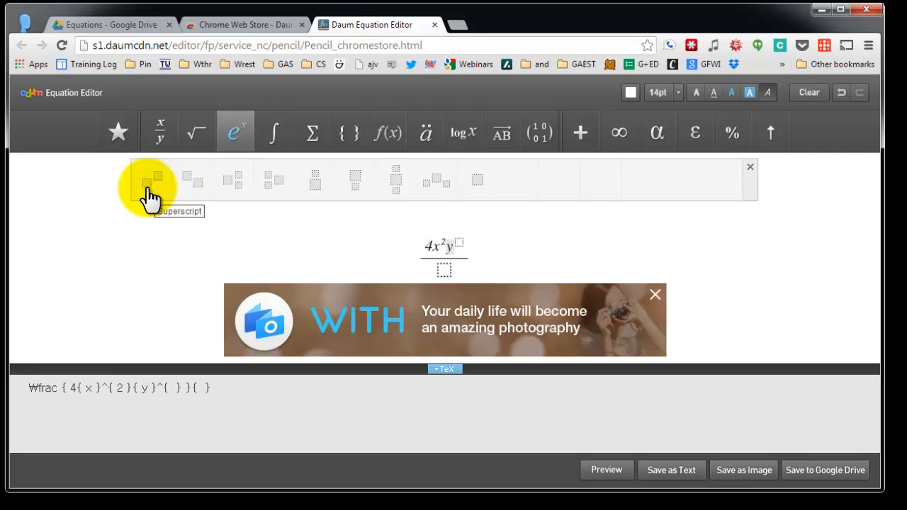
pyautogui.write('3')
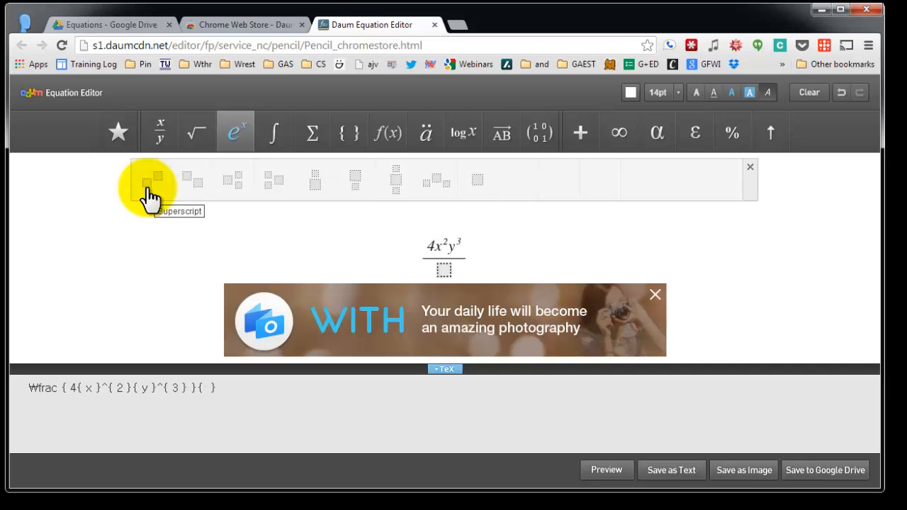
# Enter the denominator 12xy⁵, completing the fraction.
pyautogui.write('12x')
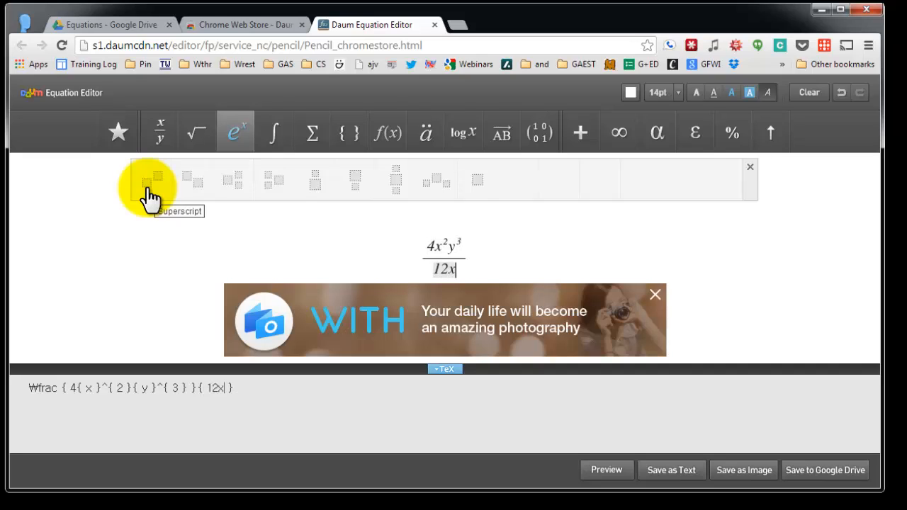
pyautogui.click(150, 179)
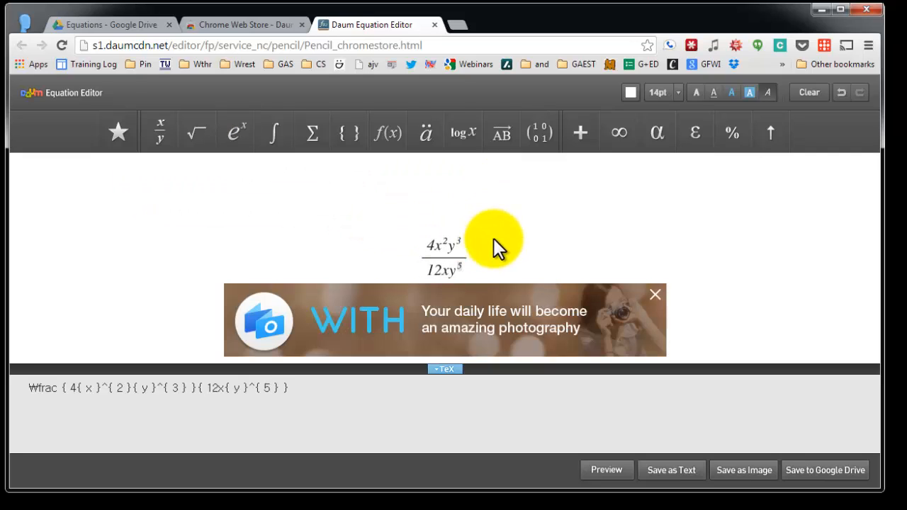
pyautogui.moveTo(517, 243)
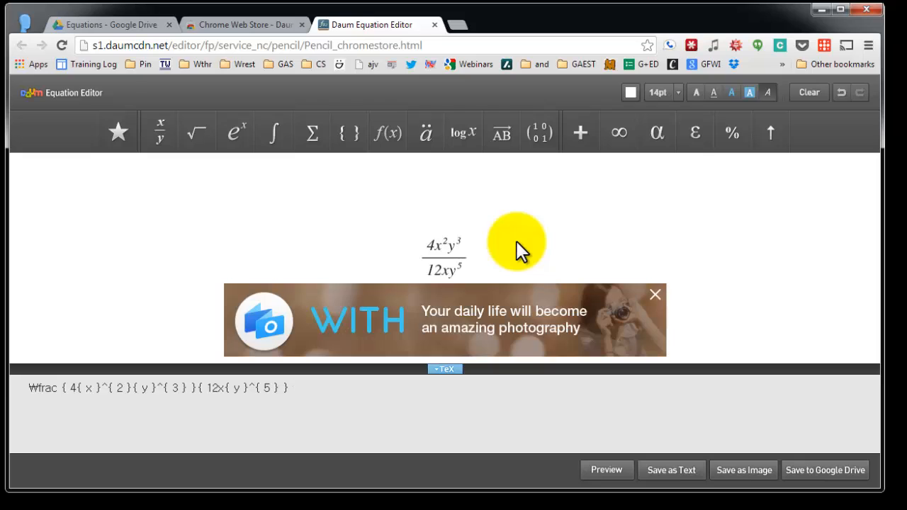
pyautogui.click(468, 258)
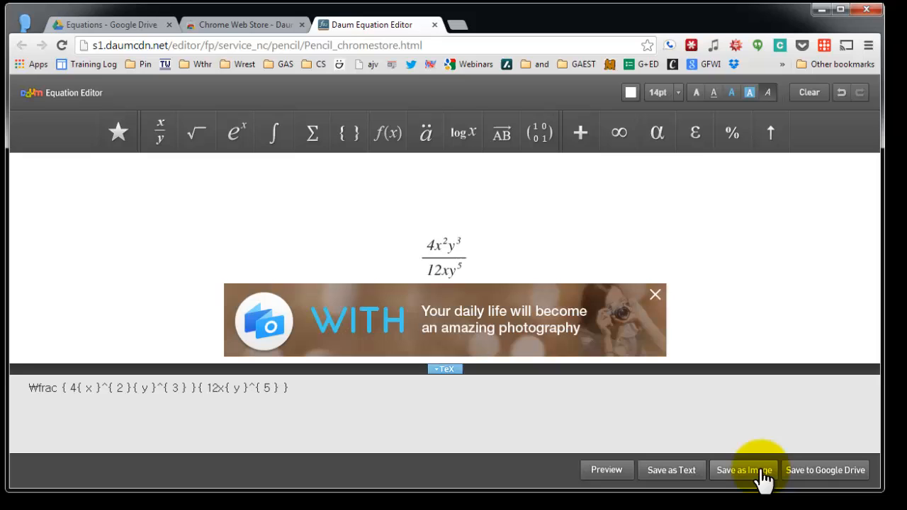
pyautogui.click(743, 470)
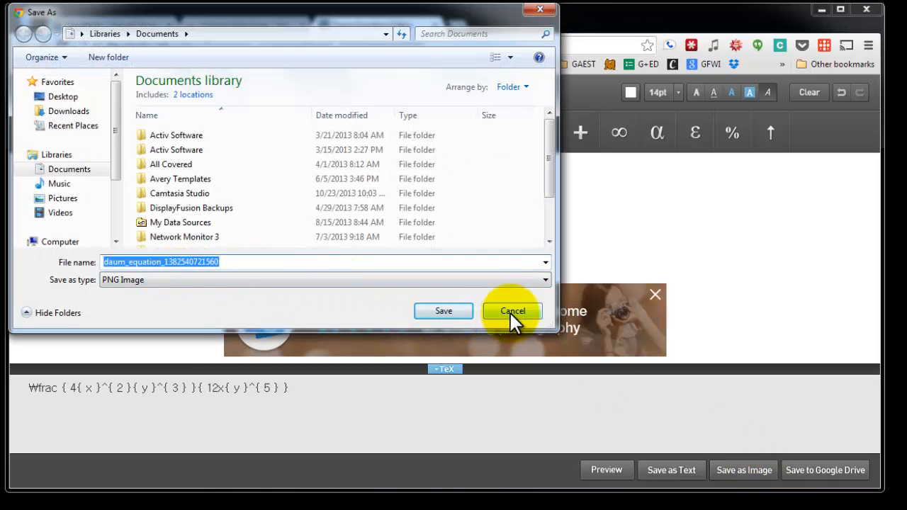
pyautogui.click(513, 312)
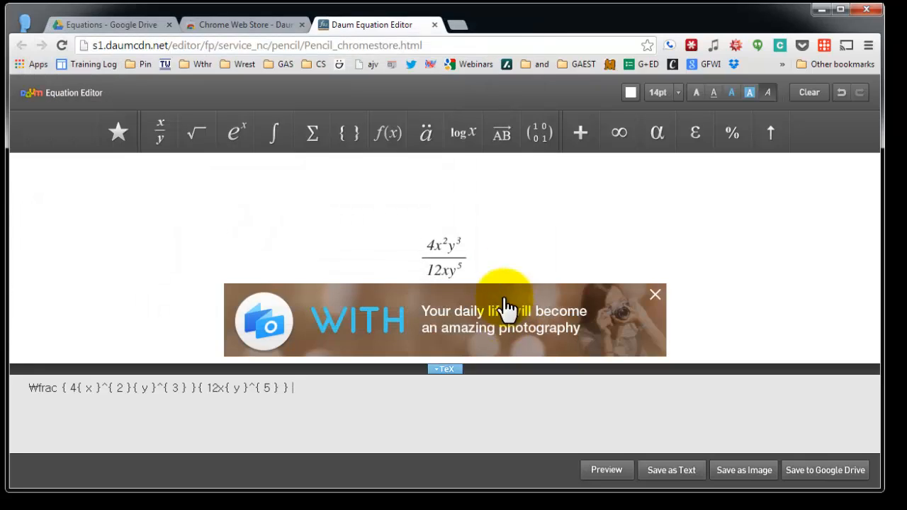
pyautogui.moveTo(482, 252)
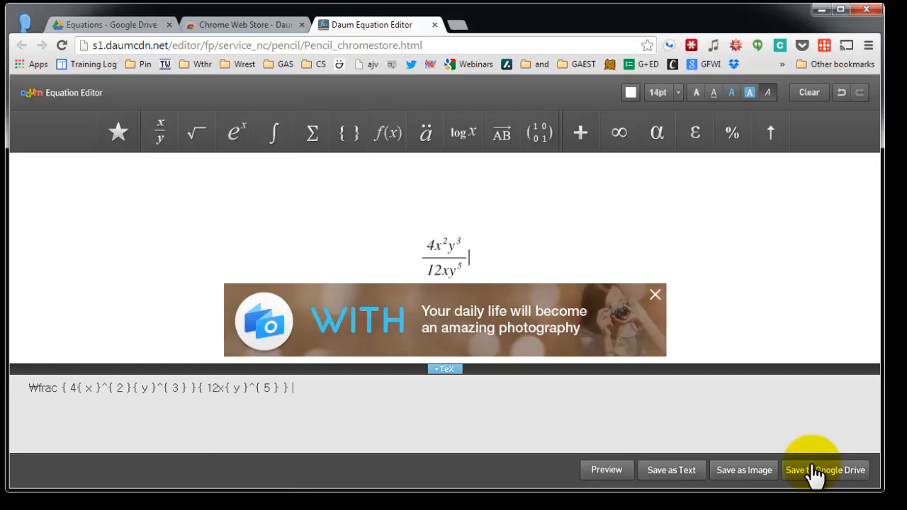
# Save the fraction image to Google Drive and switch to the Equations folder tab.
pyautogui.click(825, 470)
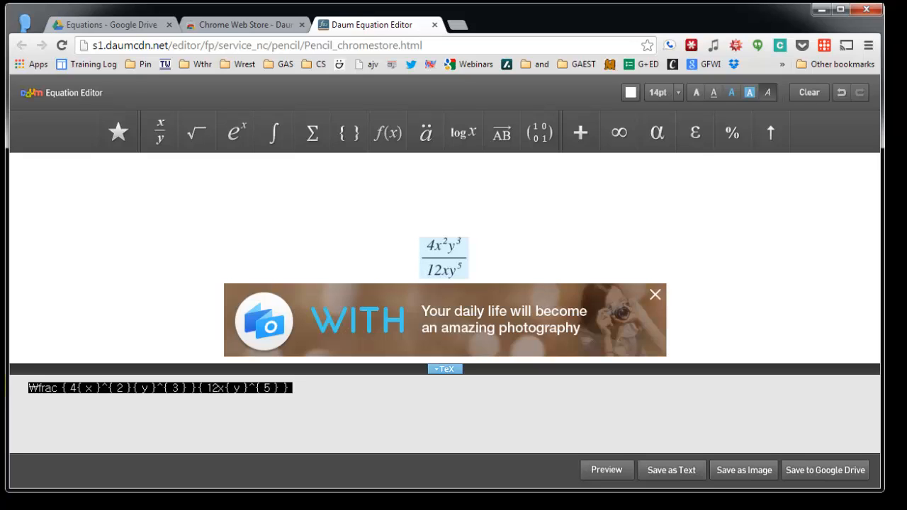
pyautogui.moveTo(145, 68)
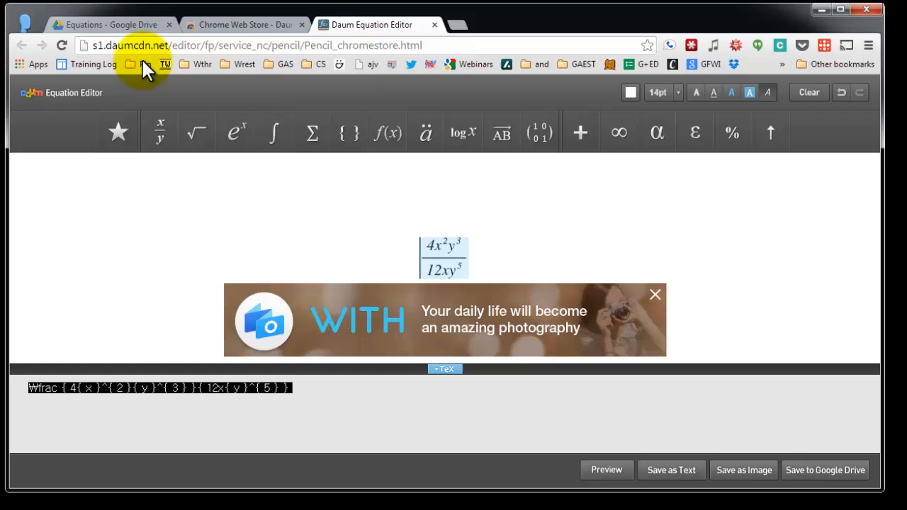
pyautogui.click(110, 26)
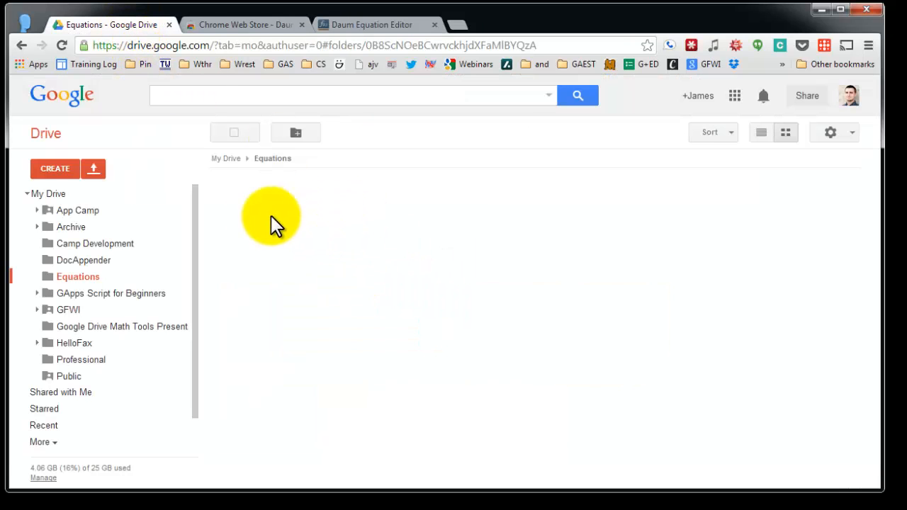
# Drag the daum_equation PNG from My Drive into the Equations folder.
pyautogui.click(48, 192)
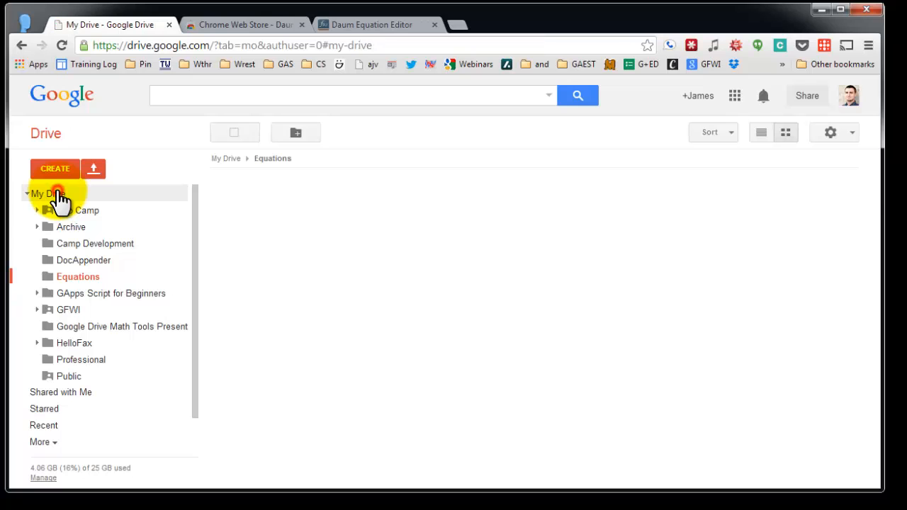
pyautogui.click(45, 193)
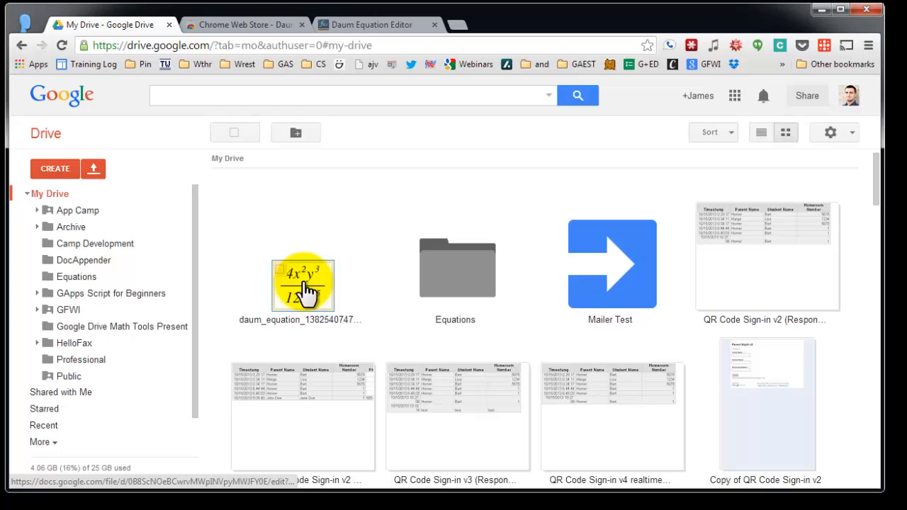
pyautogui.moveTo(303, 284); pyautogui.dragTo(456, 277)
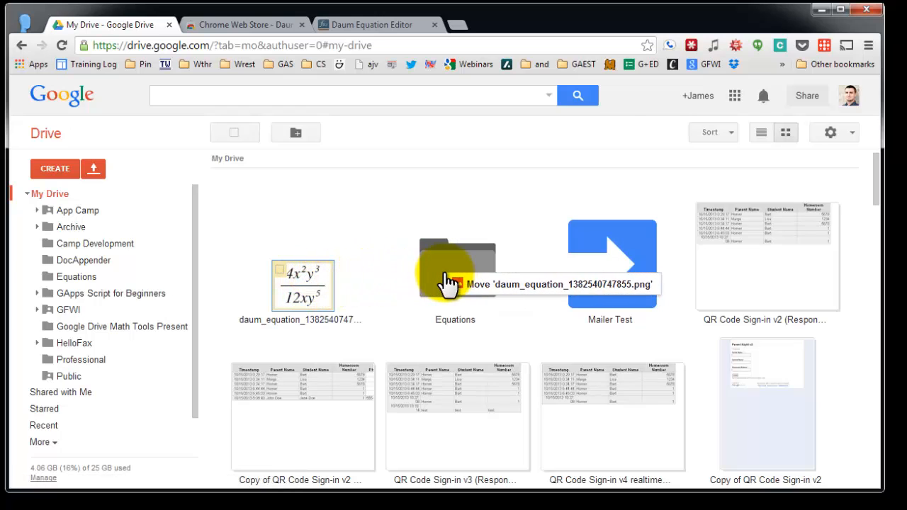
pyautogui.moveTo(300, 283); pyautogui.dragTo(456, 272)
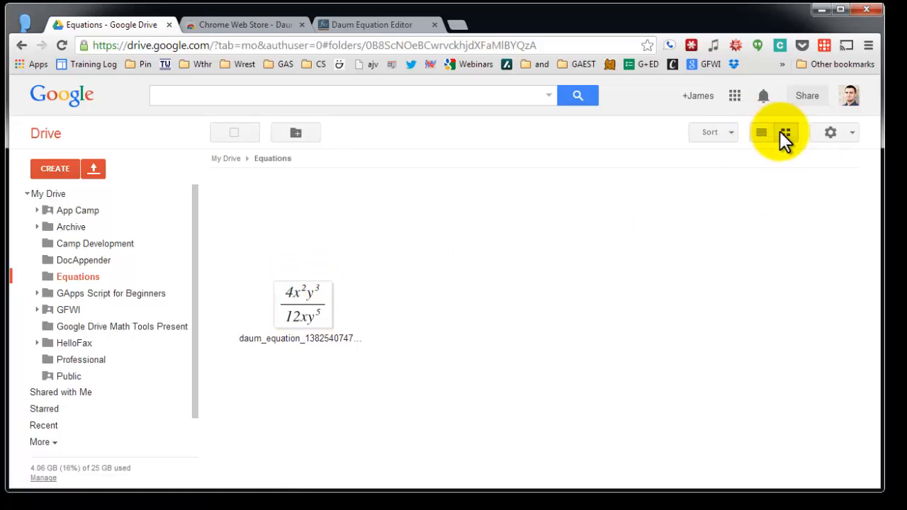
pyautogui.moveTo(785, 133)
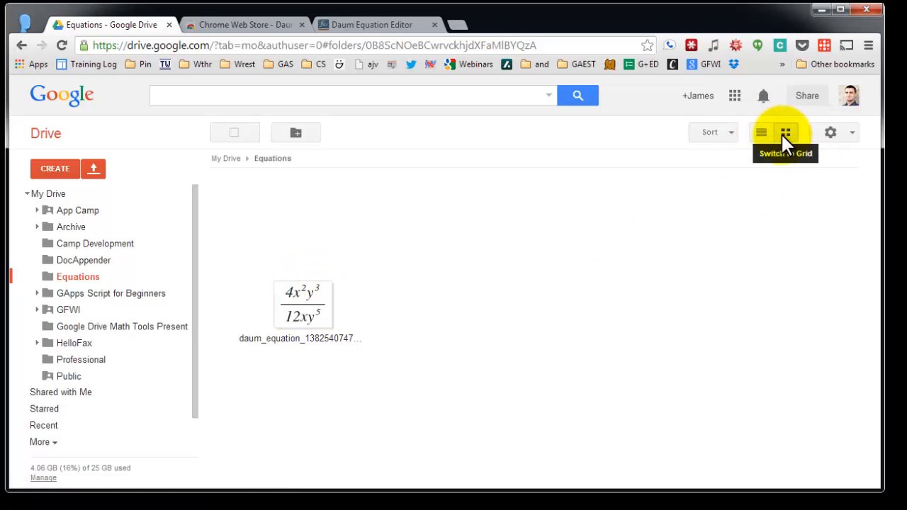
pyautogui.click(761, 133)
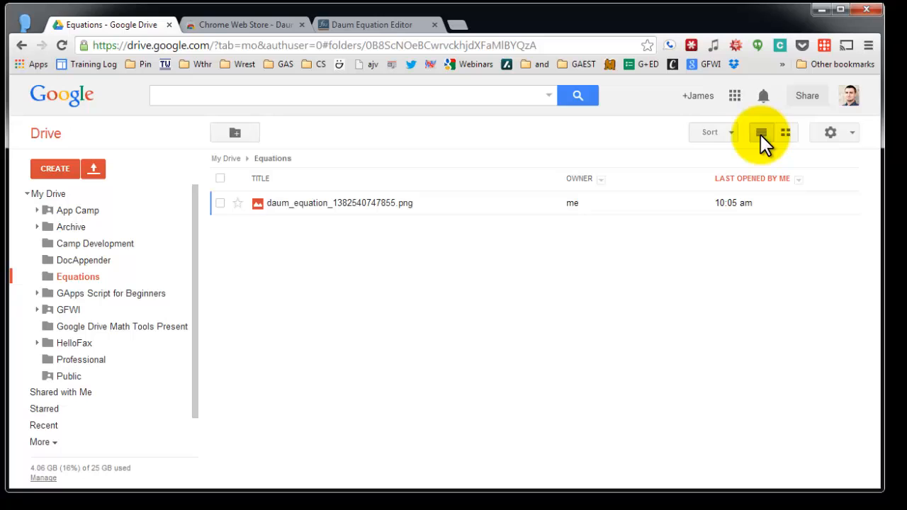
pyautogui.click(785, 134)
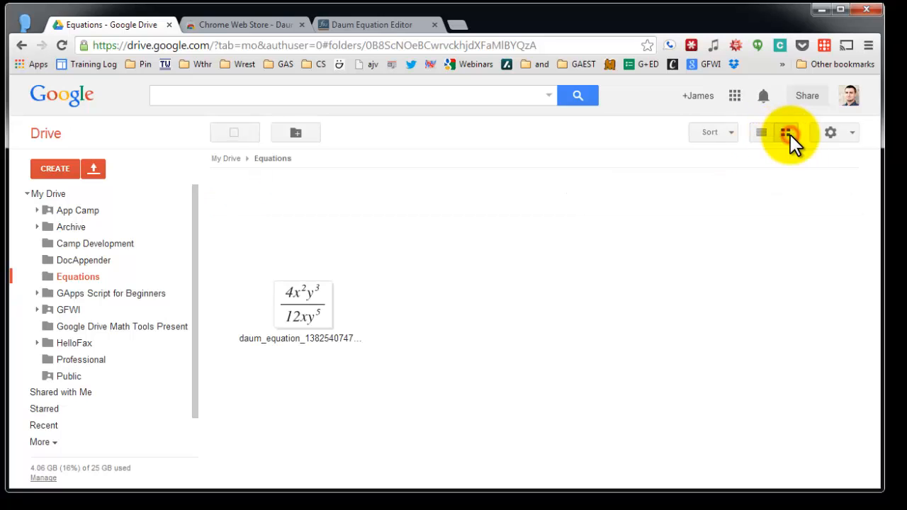
pyautogui.click(760, 133)
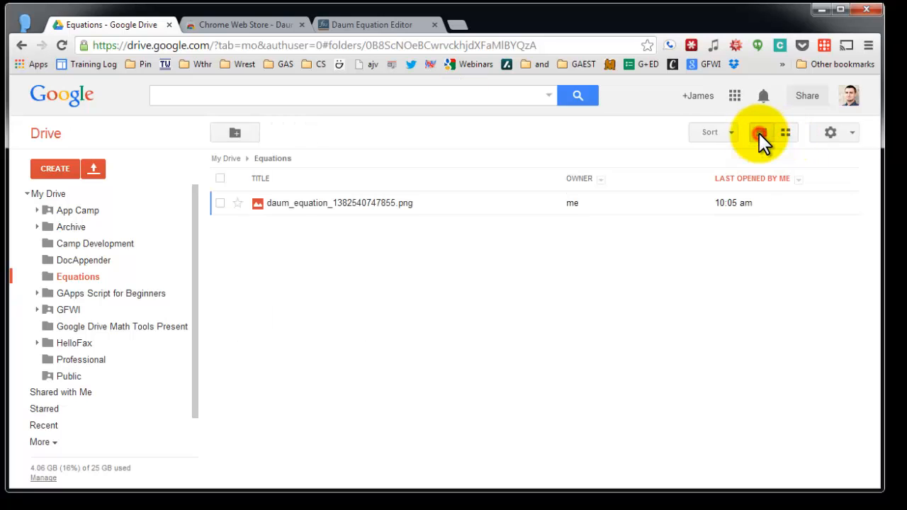
pyautogui.click(785, 133)
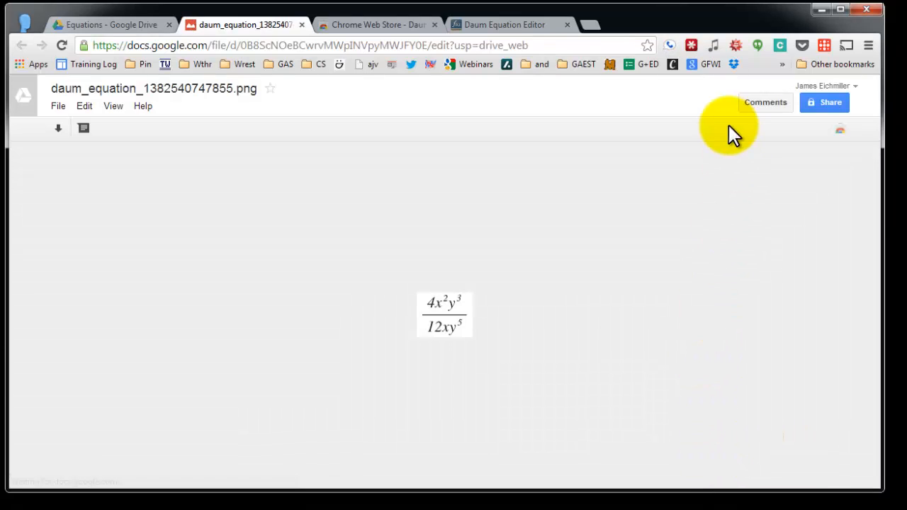
# Start a new comment on the fraction image for its TeX command.
pyautogui.click(765, 102)
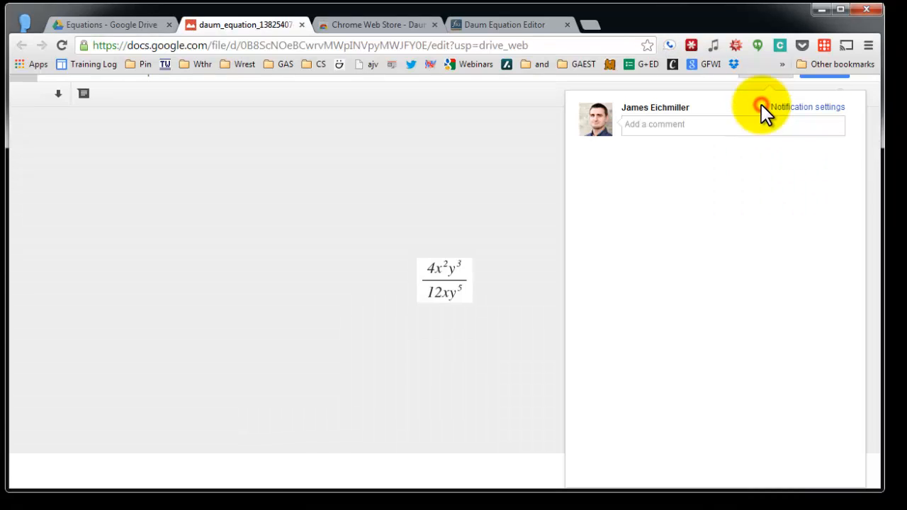
pyautogui.click(729, 124)
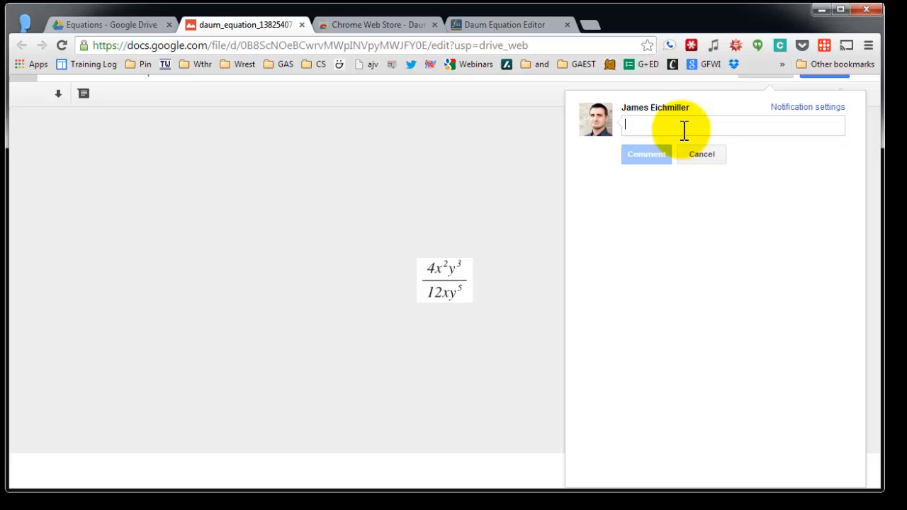
pyautogui.click(646, 153)
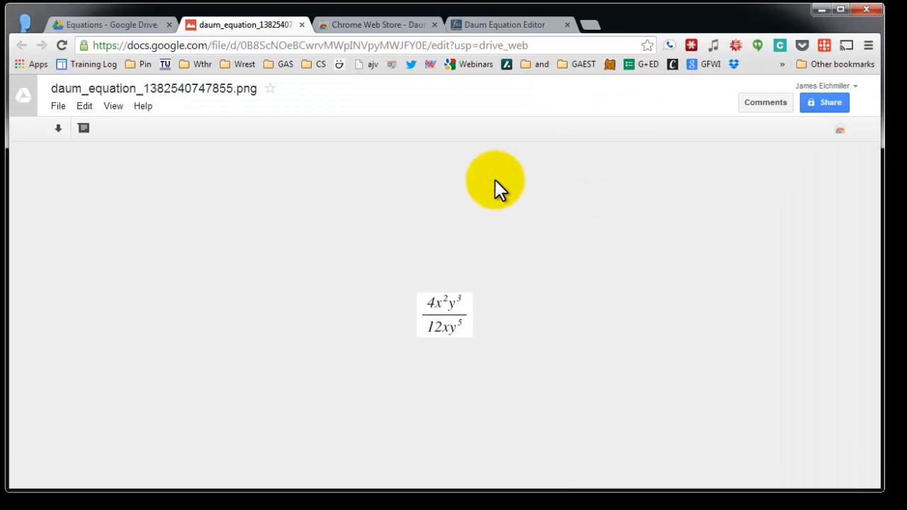
pyautogui.moveTo(457, 318)
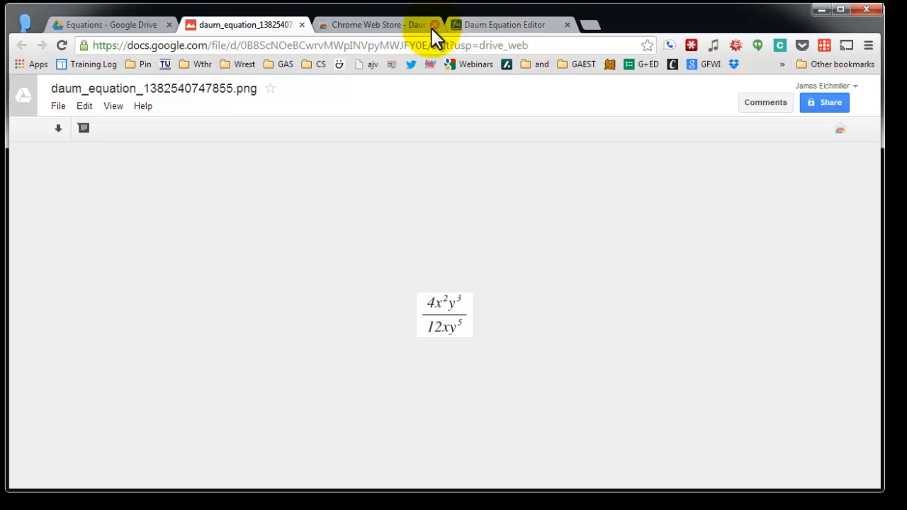
# Clear the editor and build ± followed by a square root containing a fraction.
pyautogui.click(504, 24)
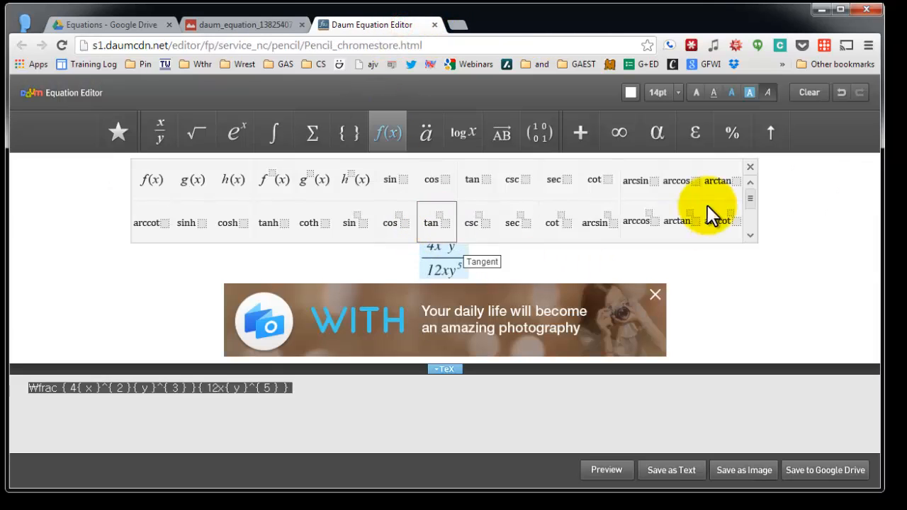
pyautogui.click(808, 92)
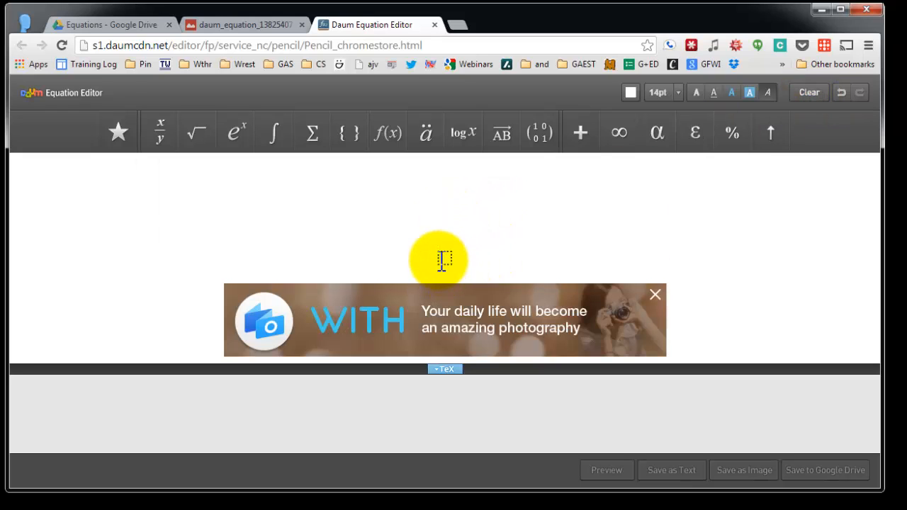
pyautogui.moveTo(357, 176)
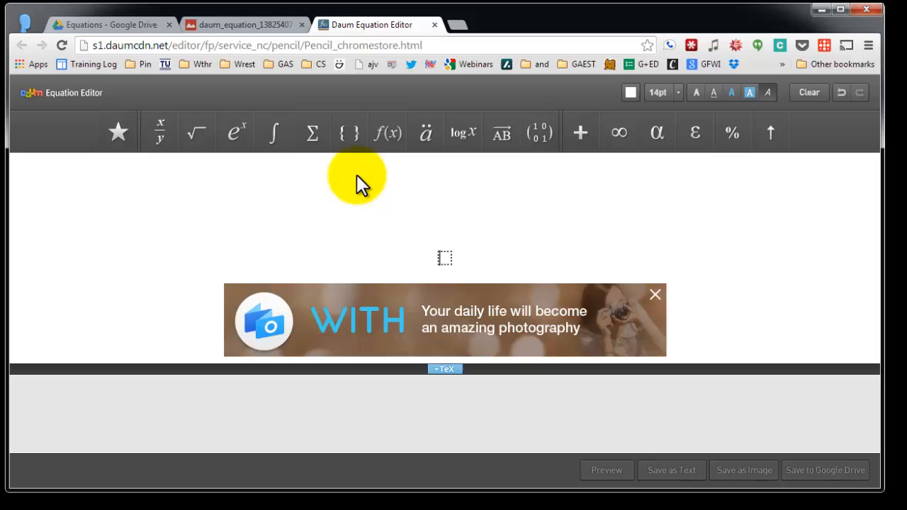
pyautogui.click(579, 133)
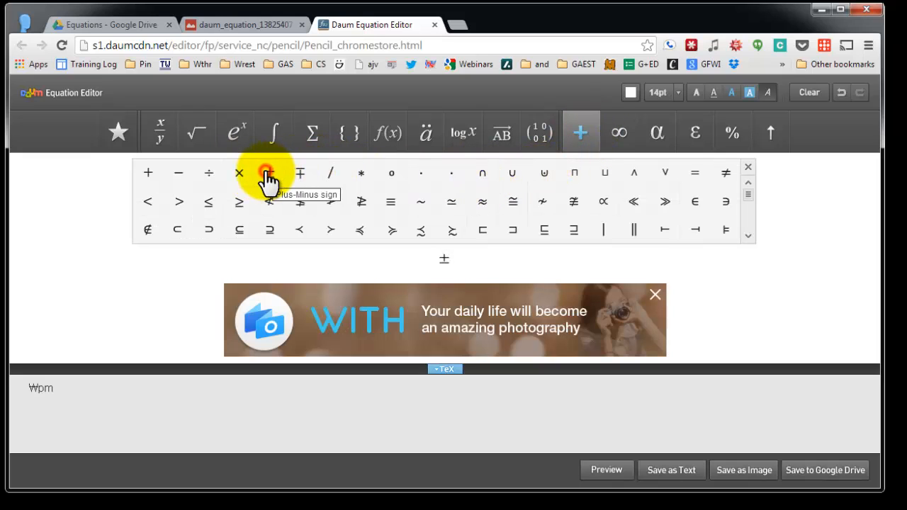
pyautogui.click(197, 131)
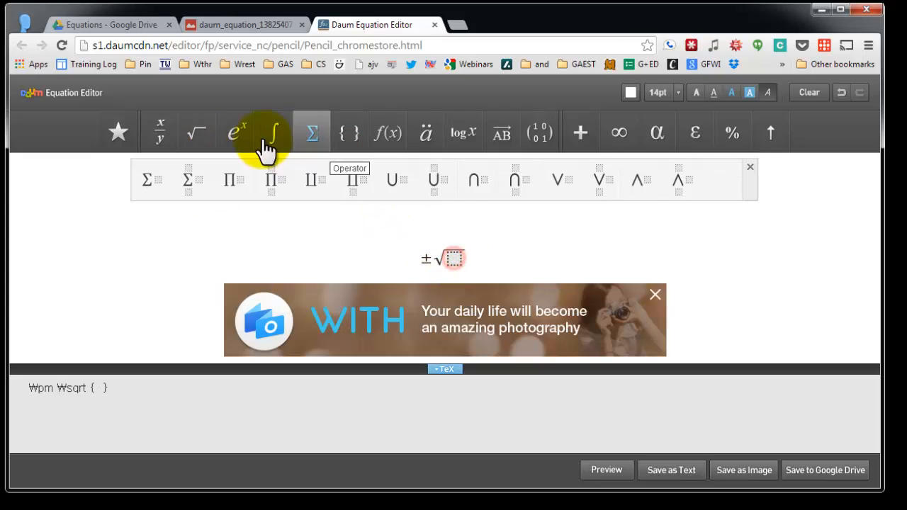
pyautogui.click(235, 132)
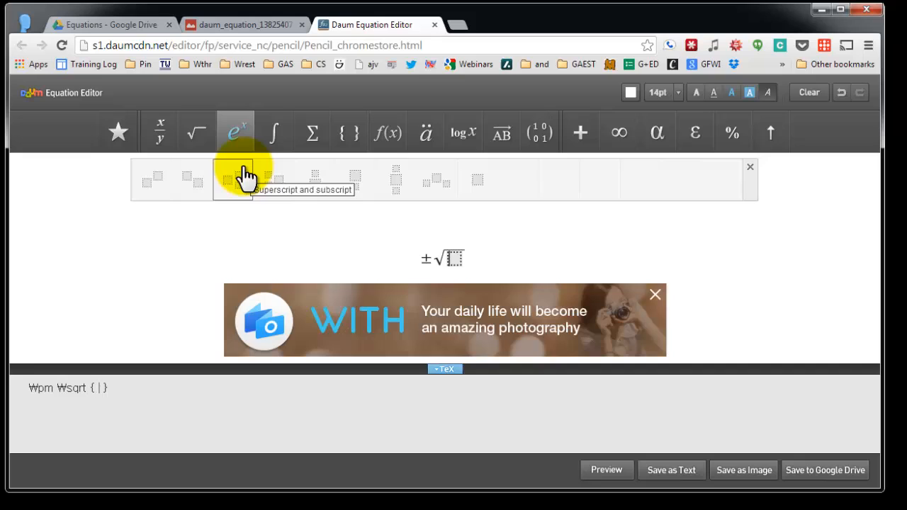
pyautogui.click(158, 132)
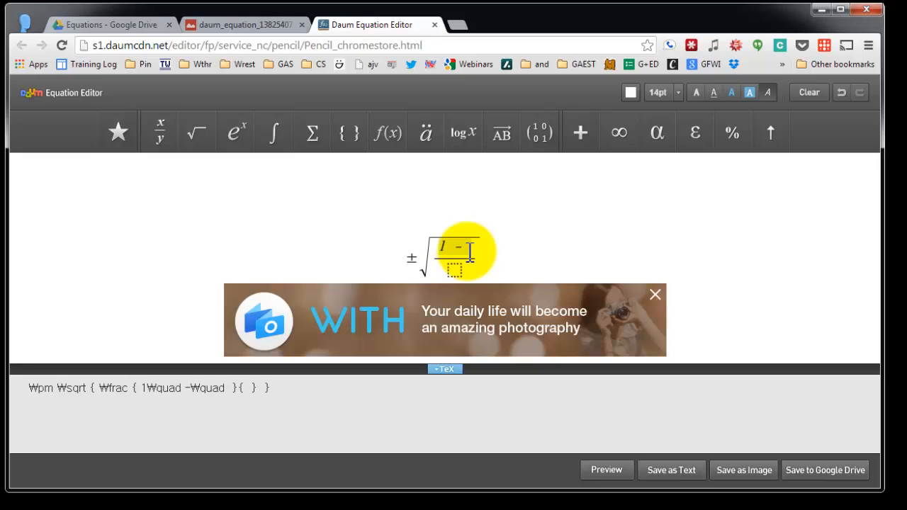
# Fill in (1 − cos α) over 2 and select the formula's TeX code.
pyautogui.write('cos₩quad')
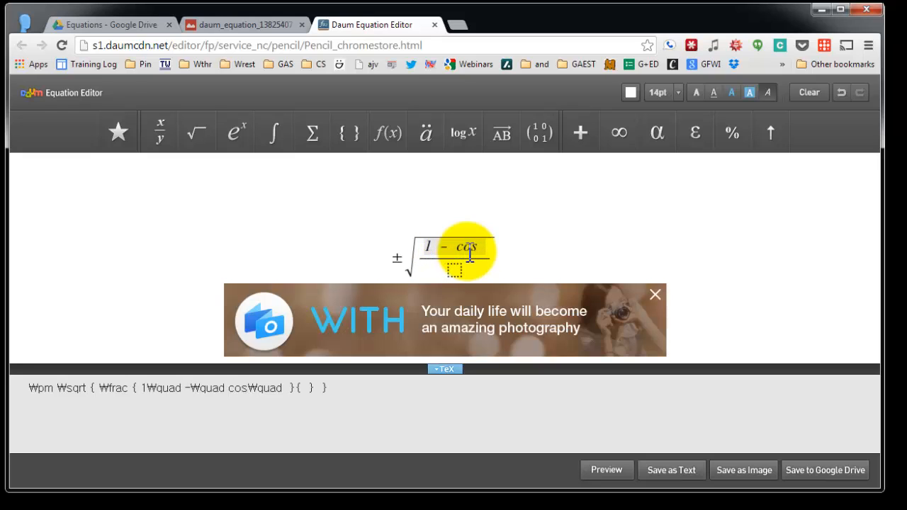
pyautogui.click(655, 132)
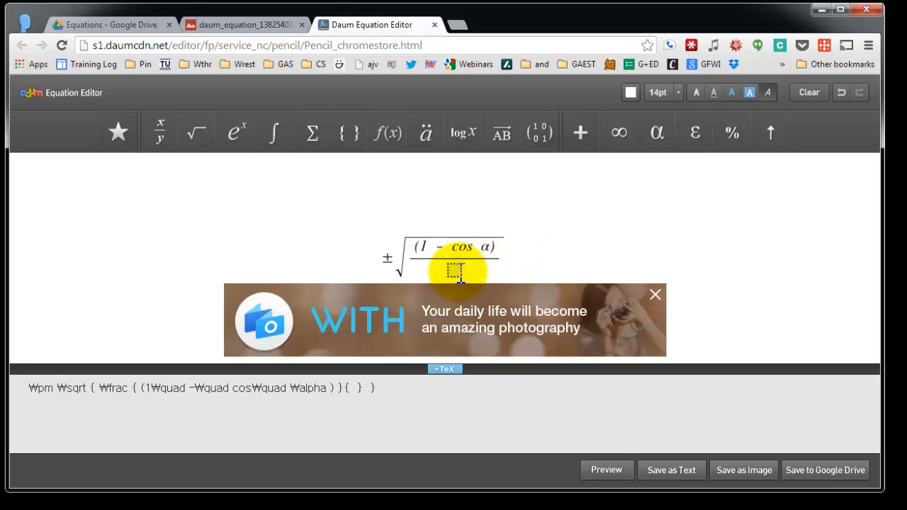
pyautogui.write('2')
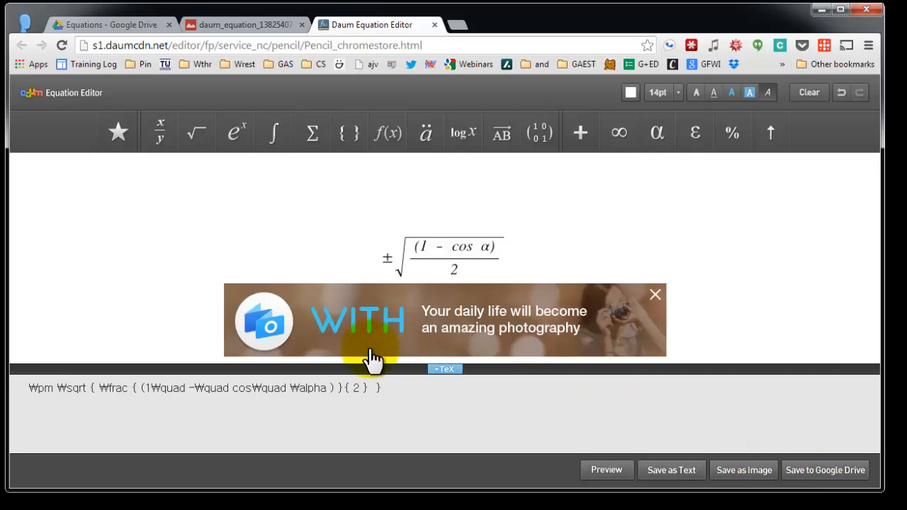
pyautogui.click(825, 470)
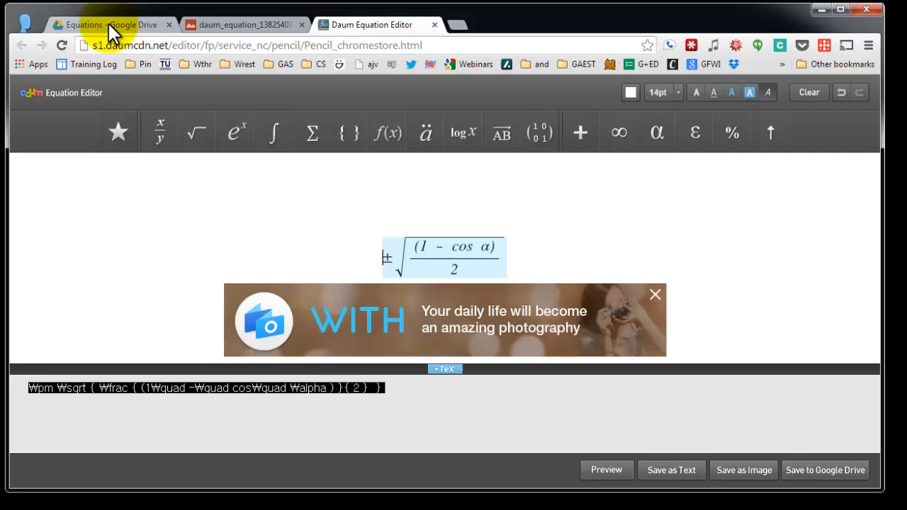
# Move the new half-angle daum_equation PNG from My Drive into the Equations folder.
pyautogui.click(107, 24)
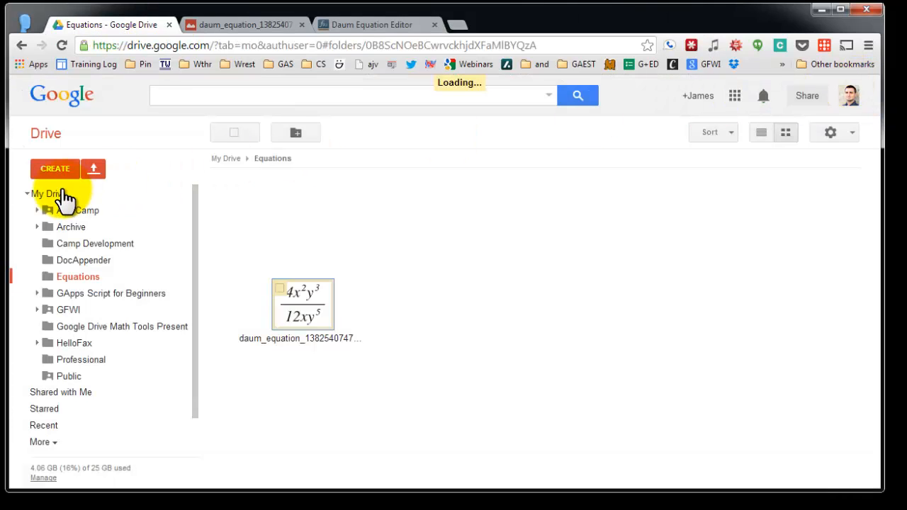
pyautogui.click(50, 192)
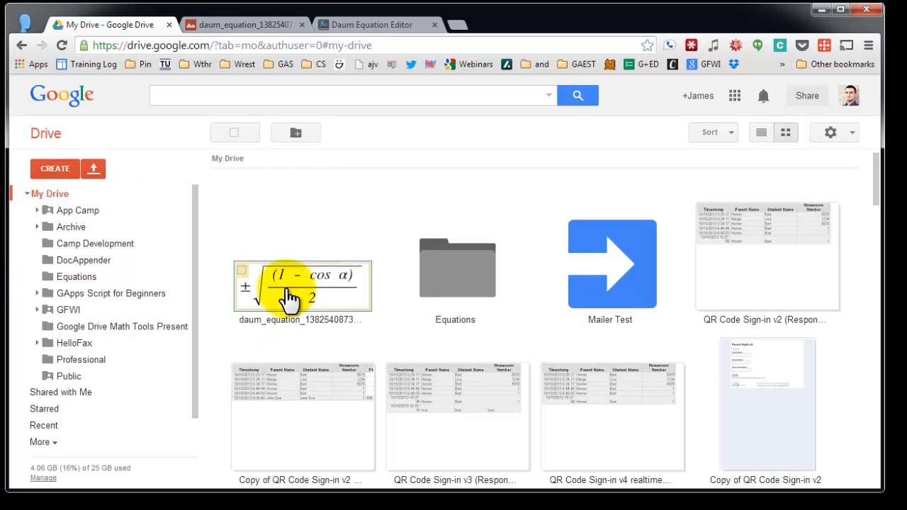
pyautogui.moveTo(290, 293); pyautogui.dragTo(455, 283)
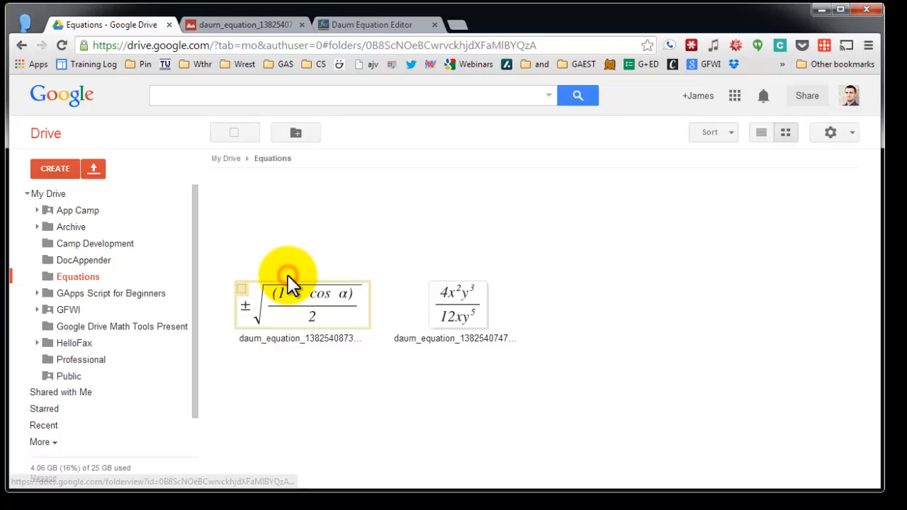
pyautogui.moveTo(324, 315)
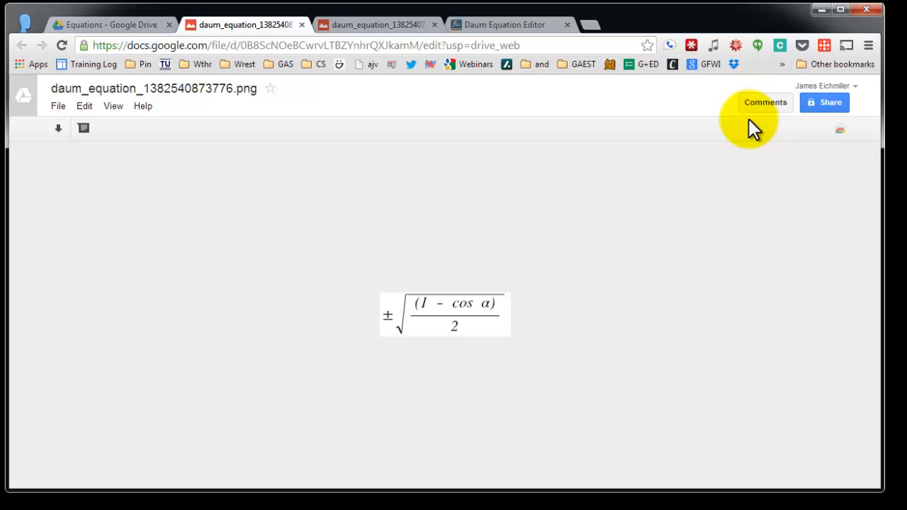
# Post the half-angle formula's TeX code as a comment on its image.
pyautogui.click(765, 102)
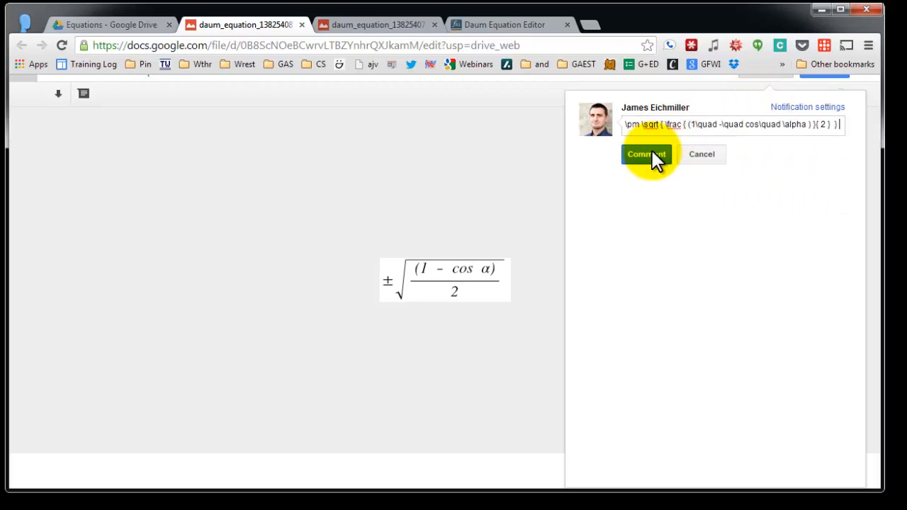
pyautogui.click(646, 153)
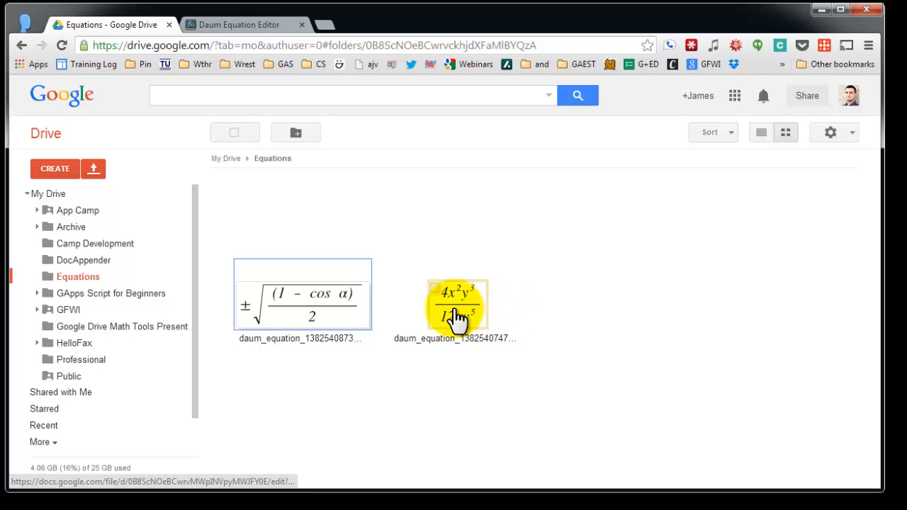
# View the fraction image's TeX comment and return to the editor's TeX code panel.
pyautogui.doubleClick(453, 309)
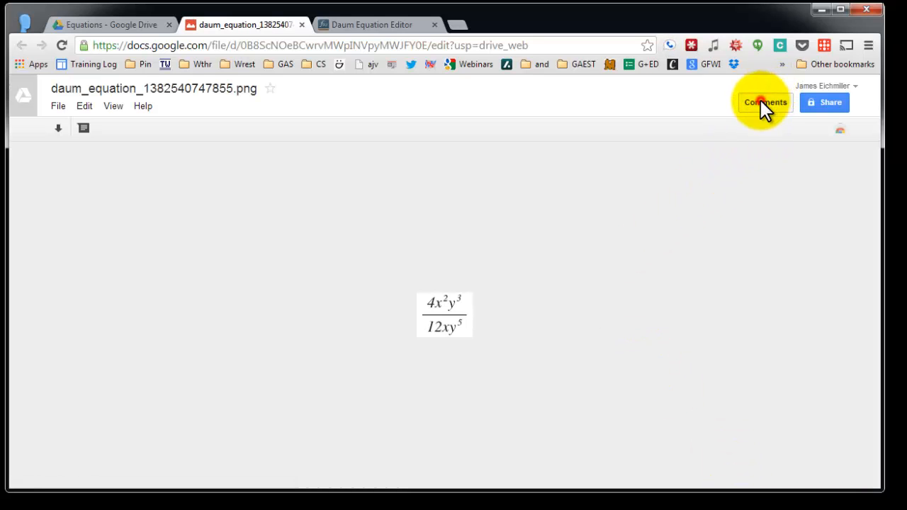
pyautogui.click(765, 102)
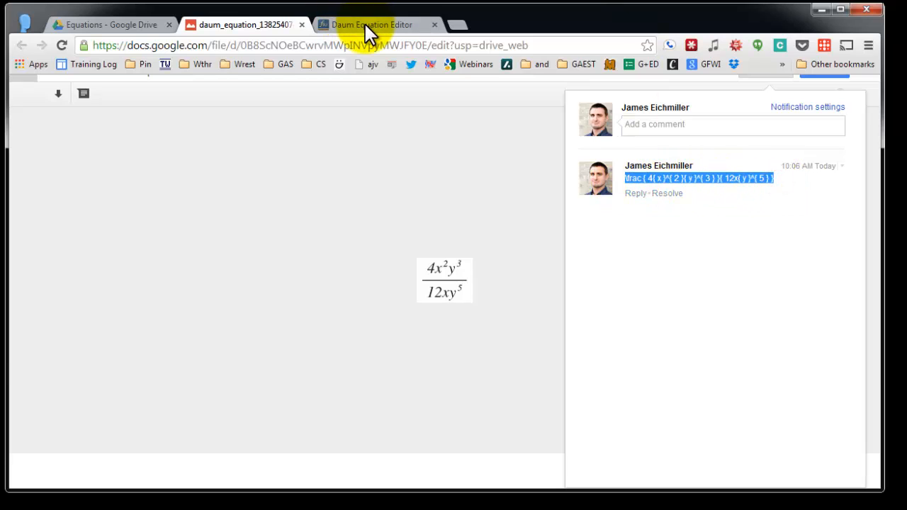
pyautogui.click(371, 25)
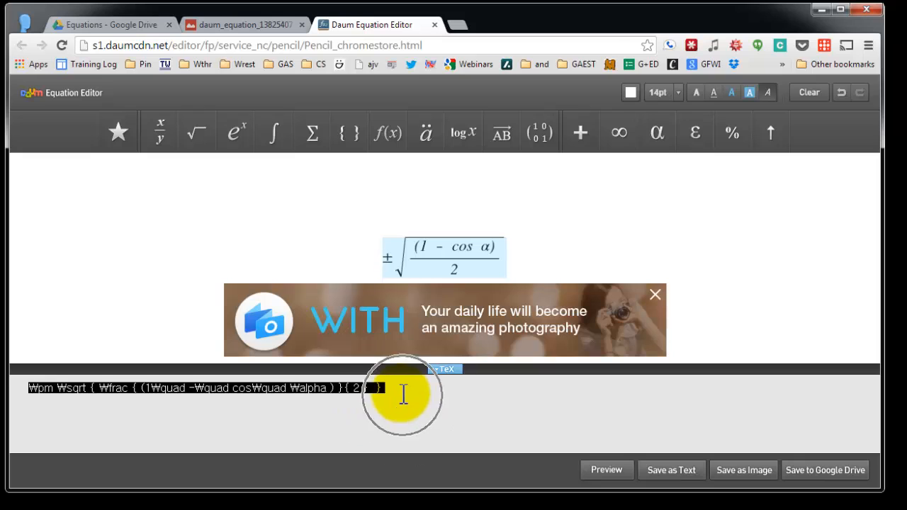
pyautogui.click(808, 92)
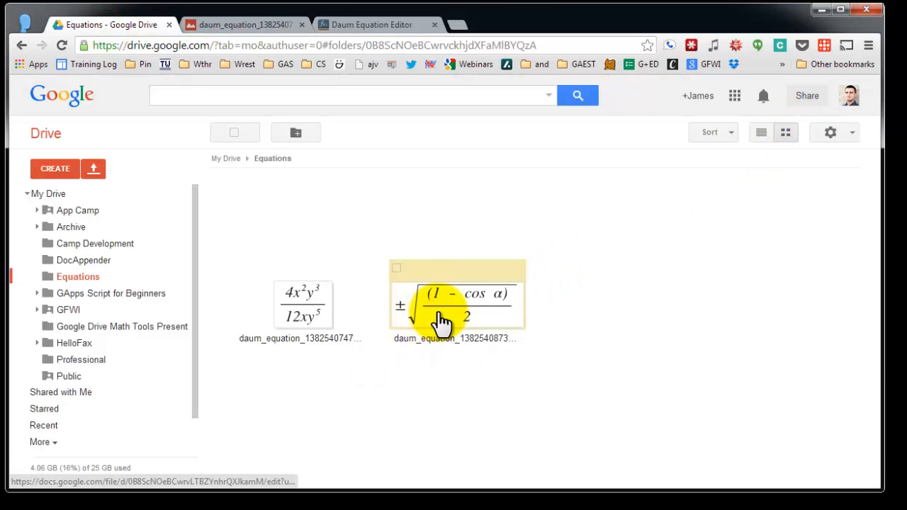
# Reload the half-angle formula into the TeX panel from the PNG's saved comment and change its minus to a plus.
pyautogui.click(456, 305)
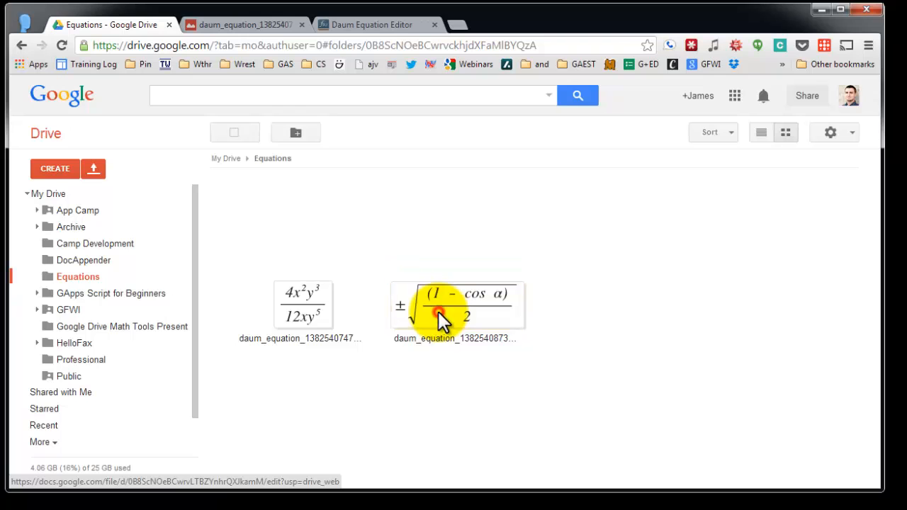
pyautogui.doubleClick(456, 312)
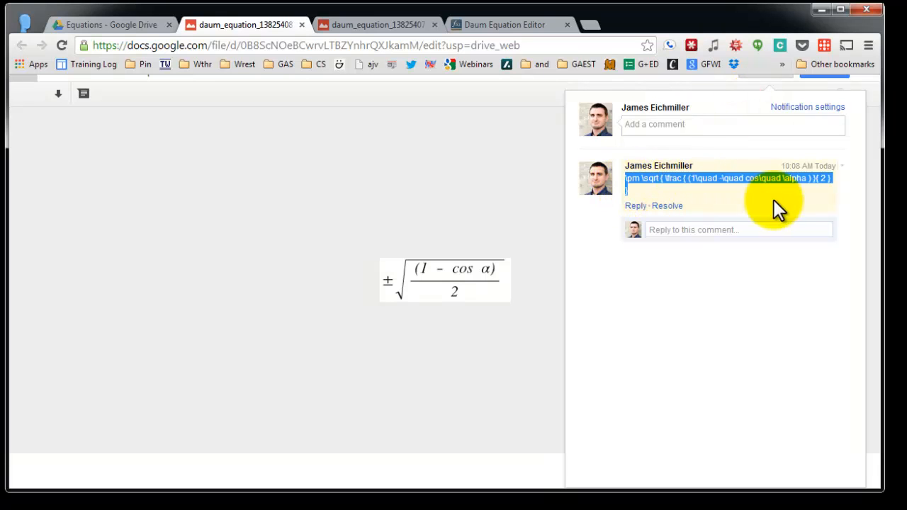
pyautogui.click(504, 26)
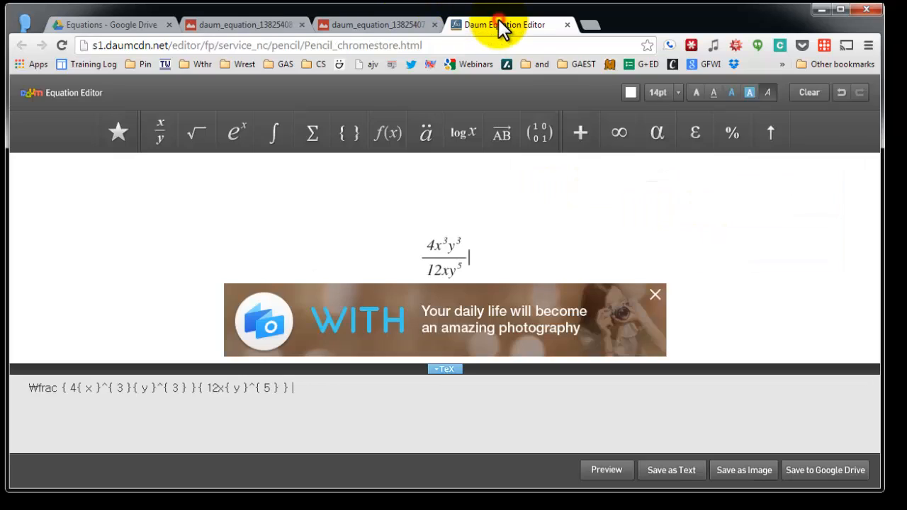
pyautogui.click(731, 131)
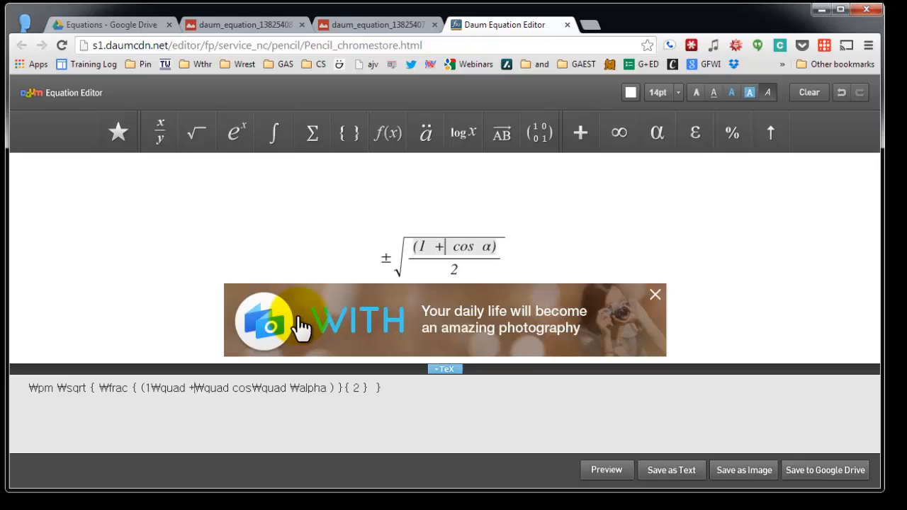
pyautogui.click(110, 26)
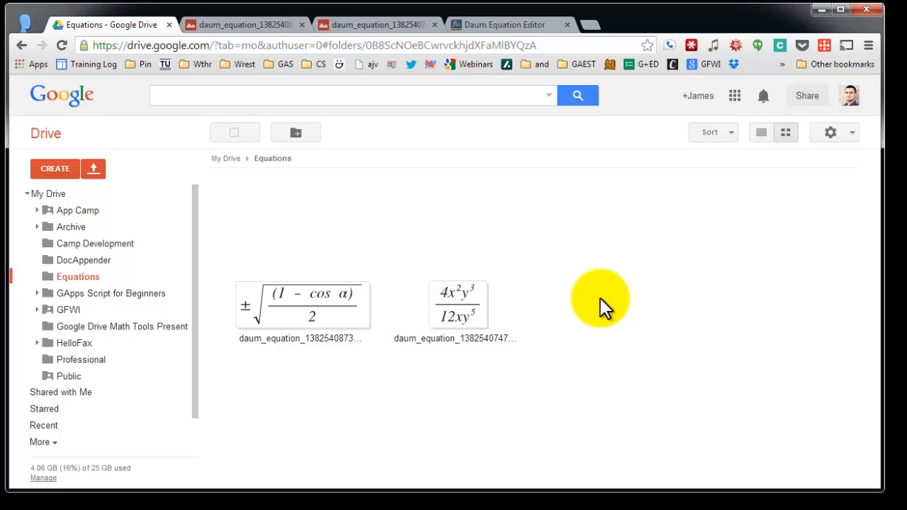
pyautogui.moveTo(598, 305)
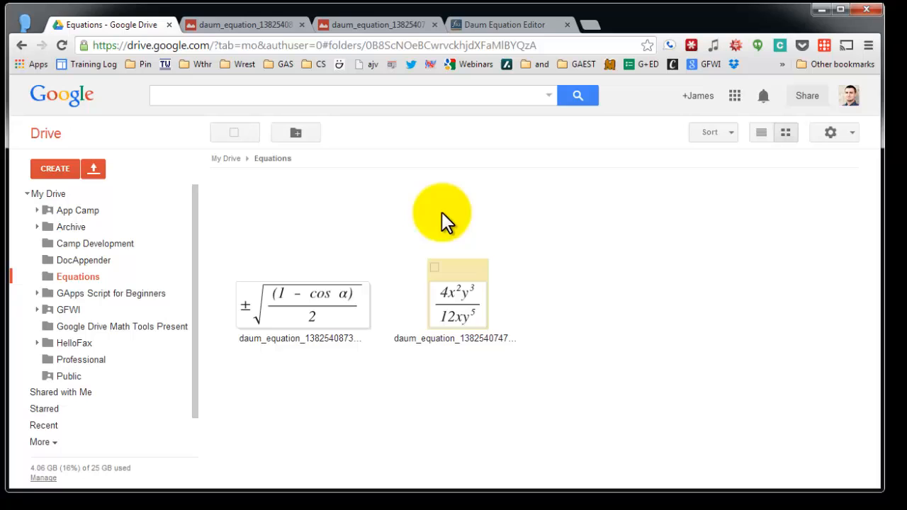
pyautogui.moveTo(567, 212)
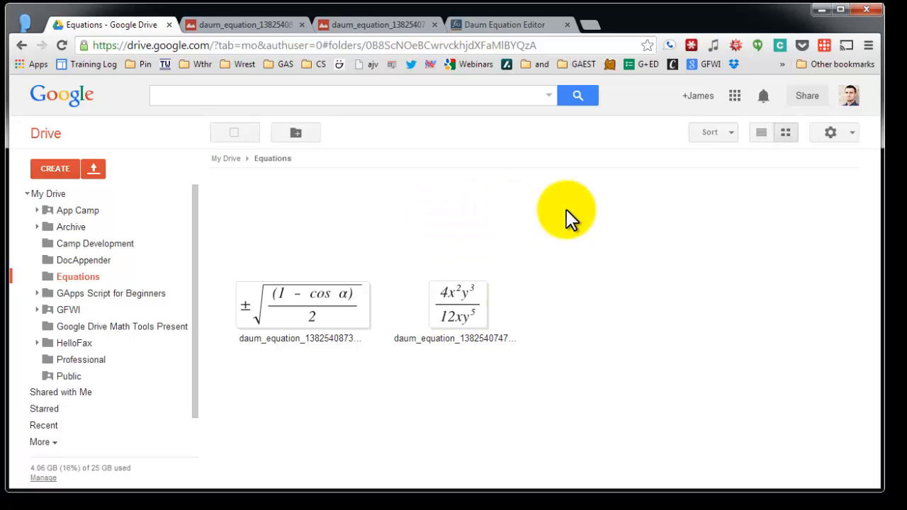